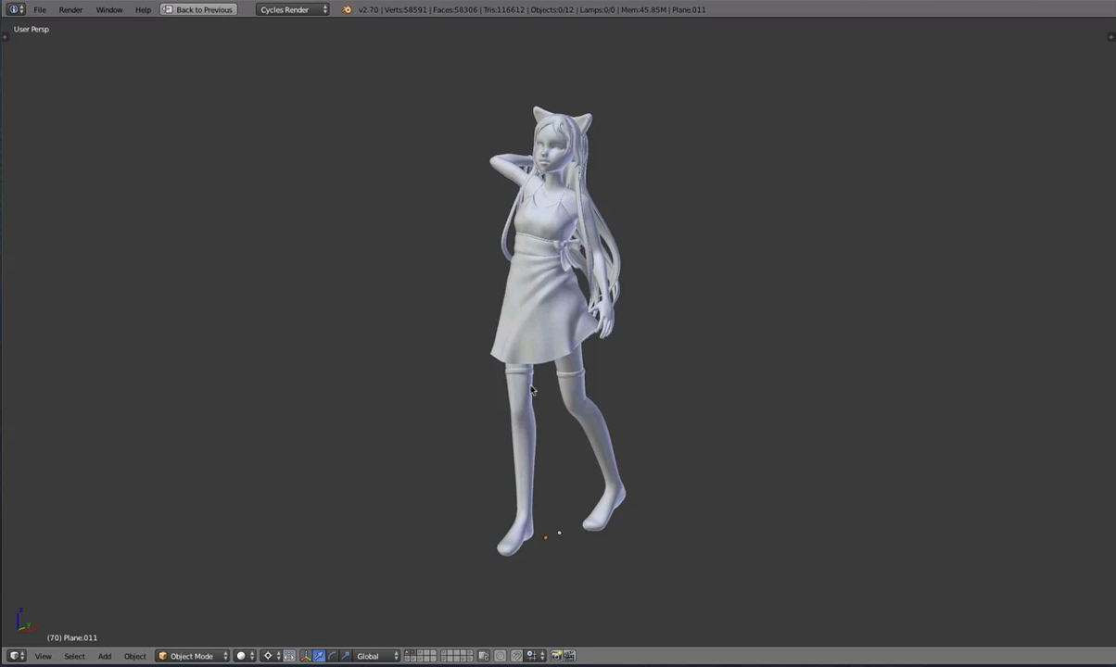
{"action": "mouse_move", "coordinate": [239, 393]}
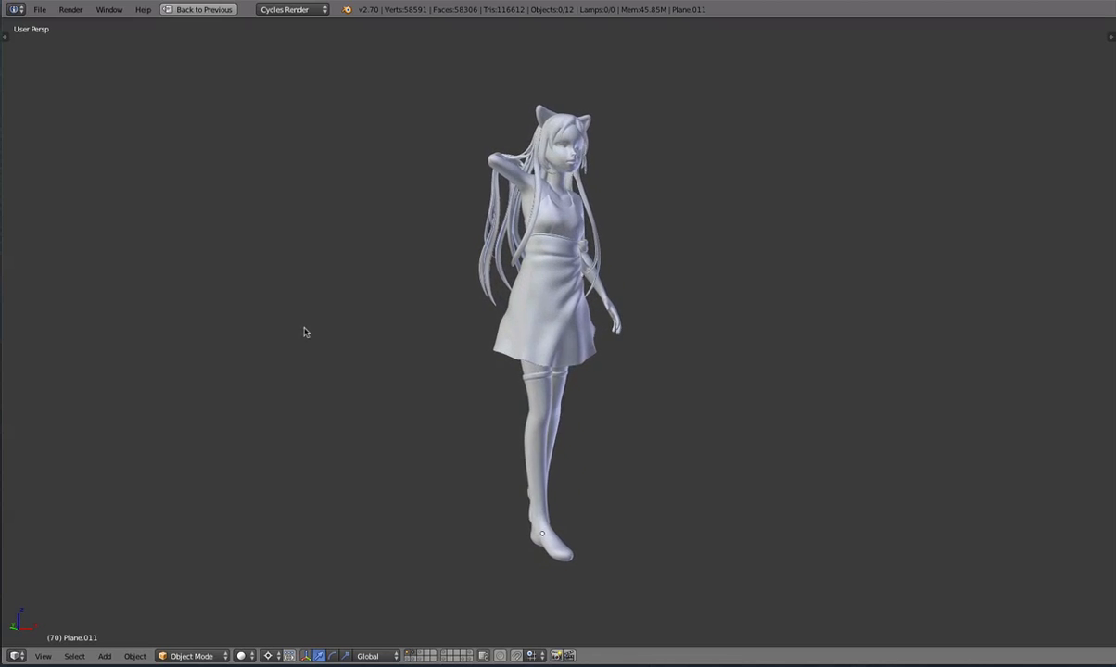
{"action": "mouse_move", "coordinate": [885, 362]}
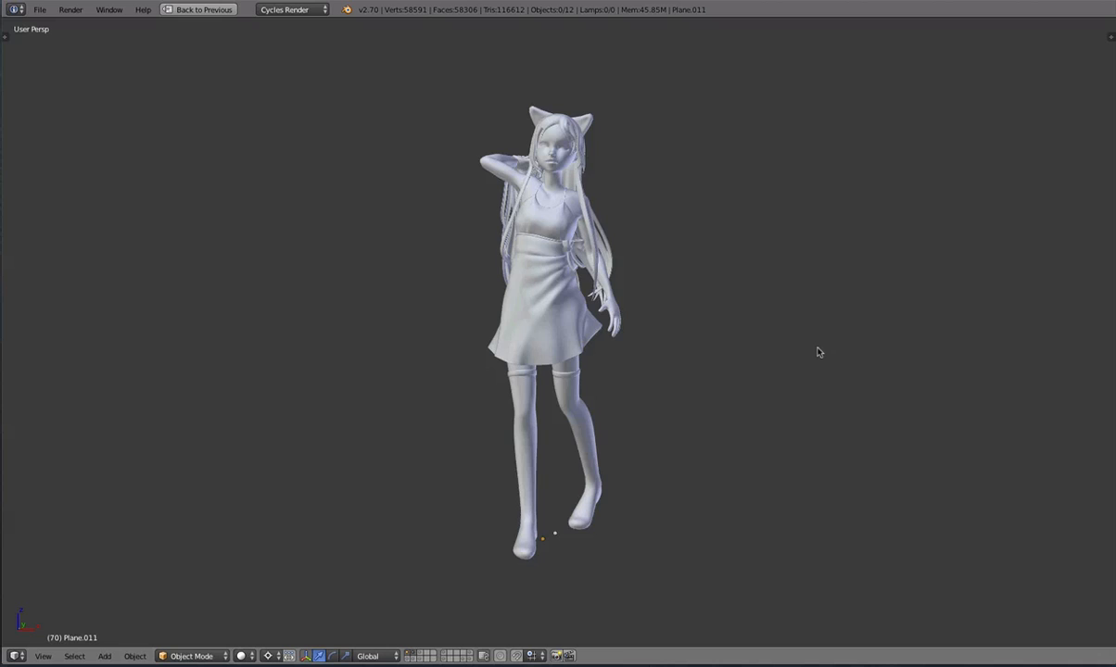
Orbit to the model's side, swing back to face her and shift across her front
{"action": "left_click_drag", "start_coordinate": [819, 352], "coordinate": [675, 367]}
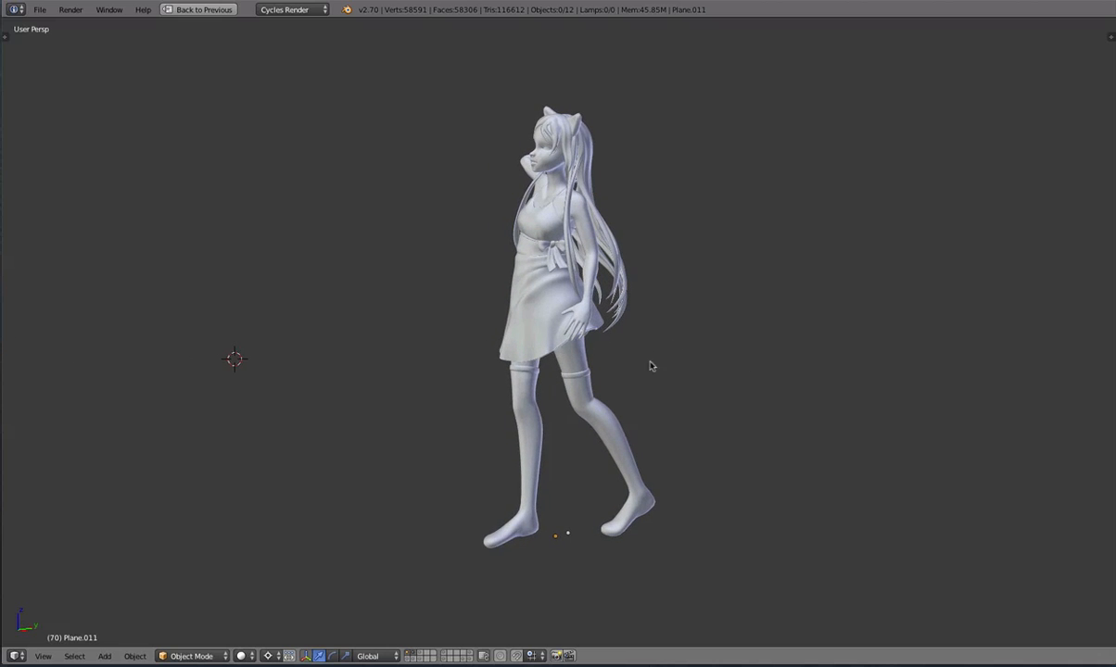
{"action": "left_click_drag", "start_coordinate": [649, 365], "coordinate": [778, 393]}
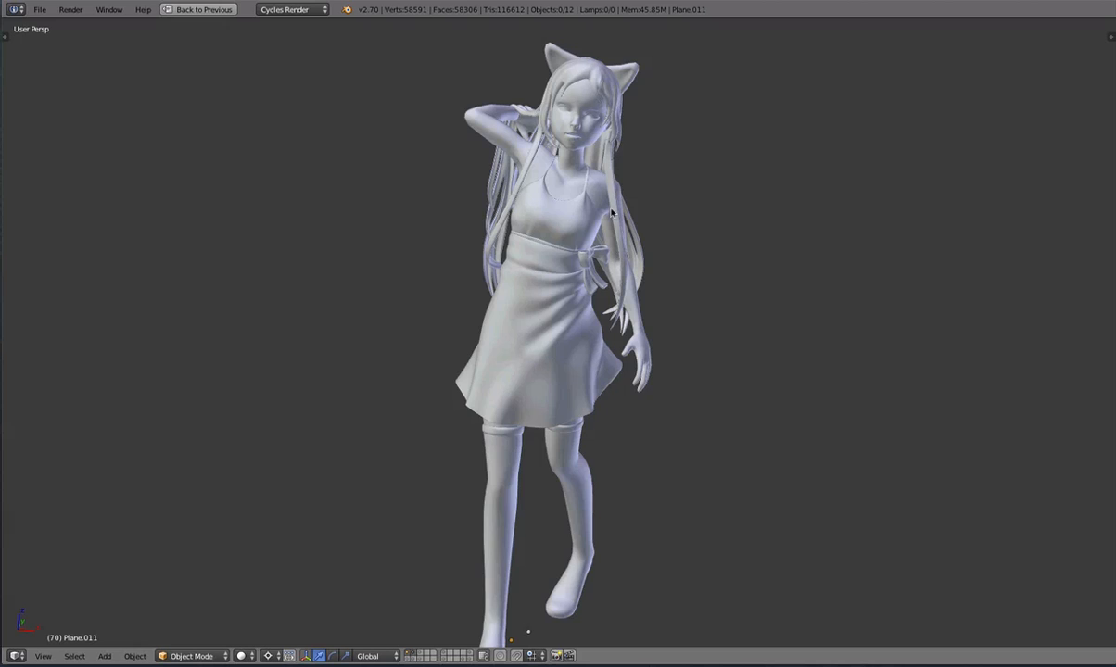
{"action": "left_click_drag", "start_coordinate": [611, 213], "coordinate": [528, 334]}
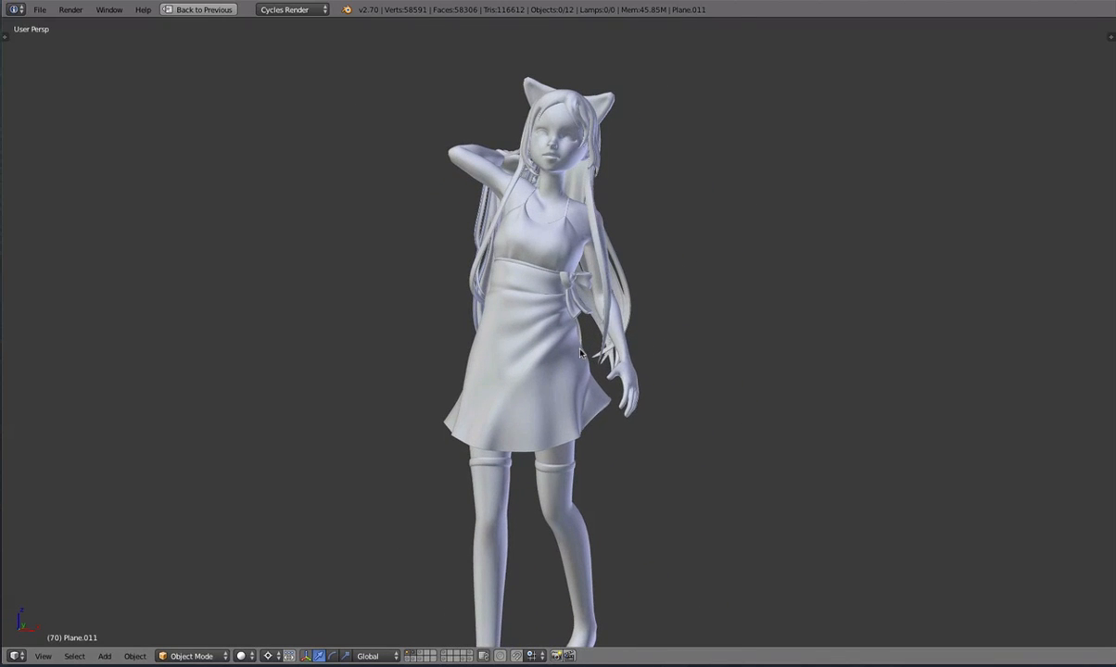
Zoom out and orbit around the model, ending on a full front view of her figure
{"action": "scroll", "scroll_direction": "down", "scroll_amount": 3}
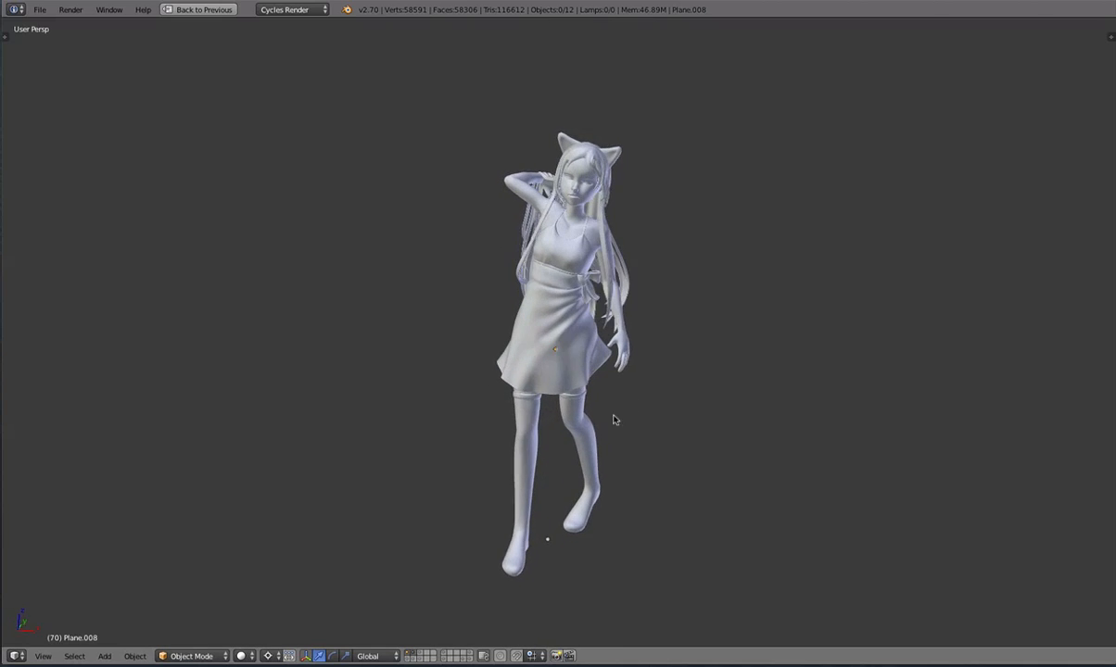
{"action": "left_click_drag", "start_coordinate": [615, 419], "coordinate": [724, 375]}
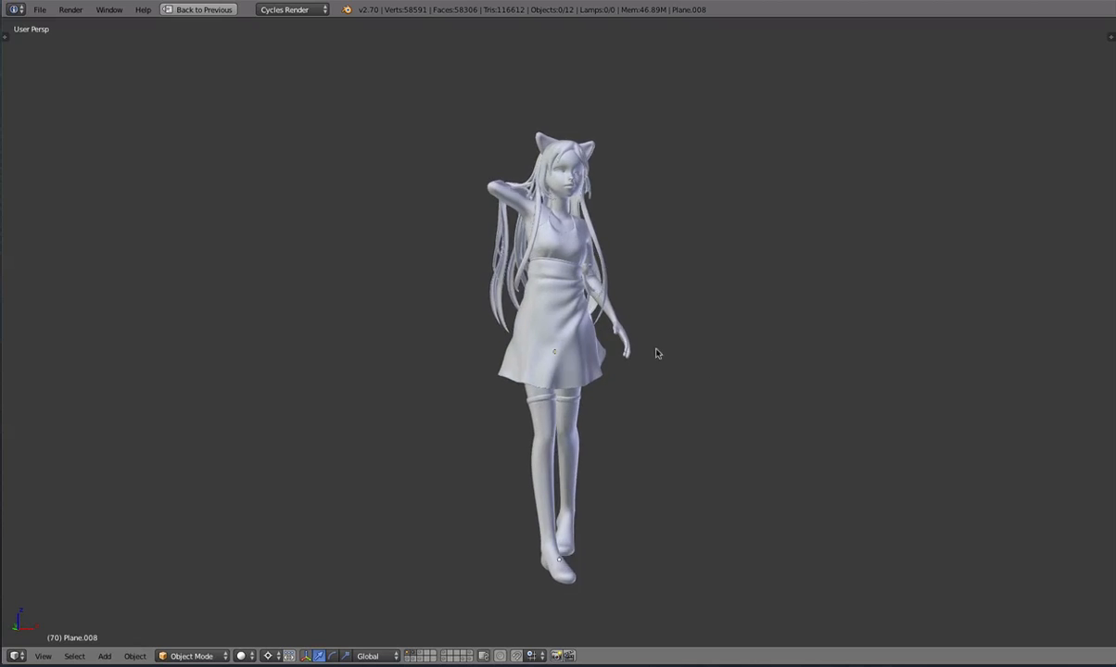
{"action": "left_click_drag", "start_coordinate": [657, 352], "coordinate": [574, 324]}
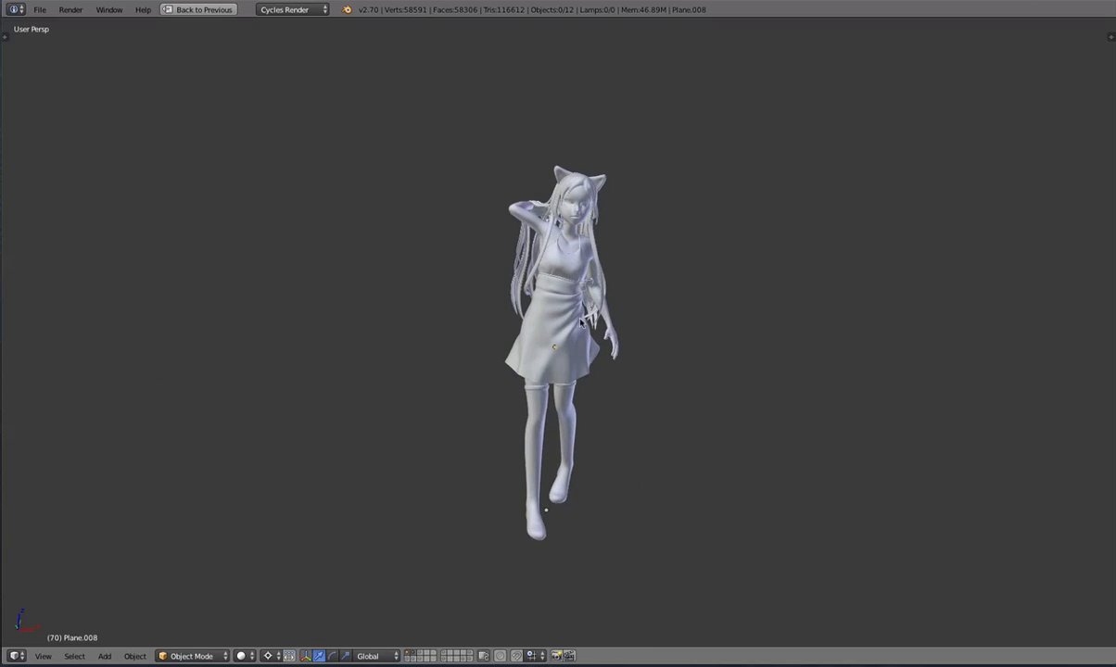
{"action": "left_click_drag", "start_coordinate": [579, 322], "coordinate": [667, 356]}
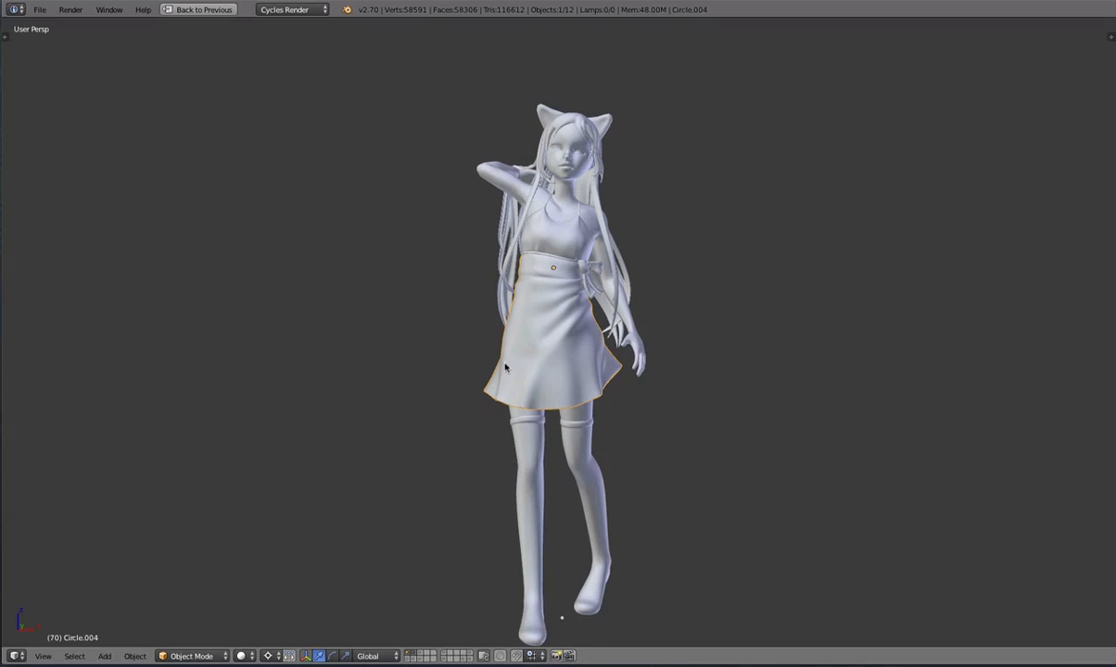
{"action": "mouse_move", "coordinate": [585, 354]}
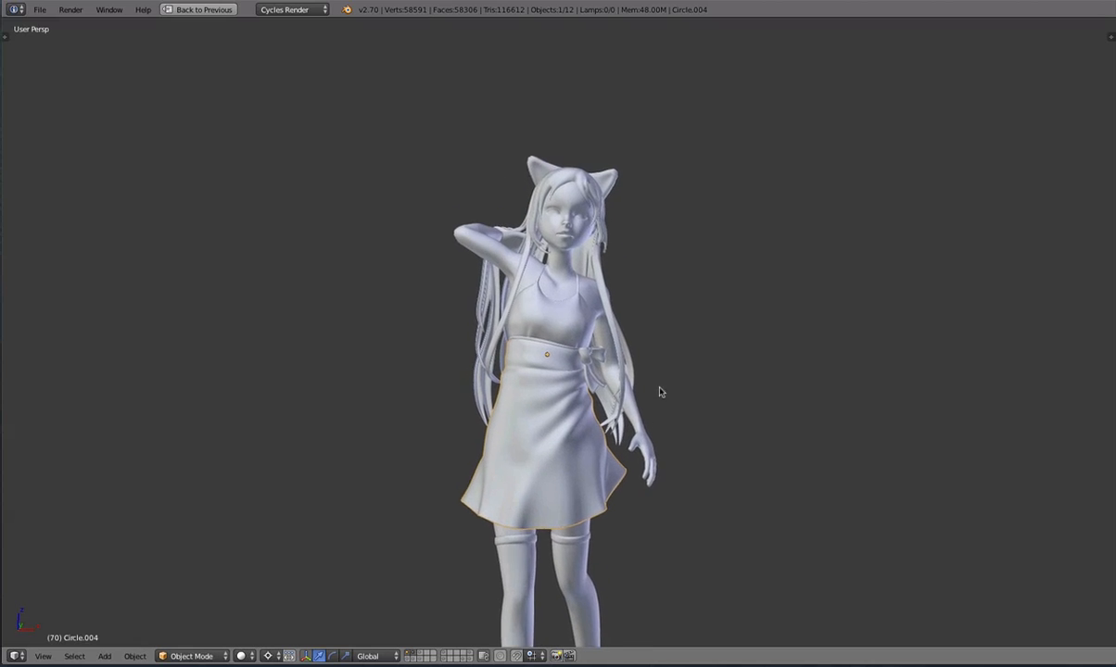
Angle around her torso, then orbit to her side and behind to view the long hair
{"action": "left_click_drag", "start_coordinate": [662, 391], "coordinate": [612, 378]}
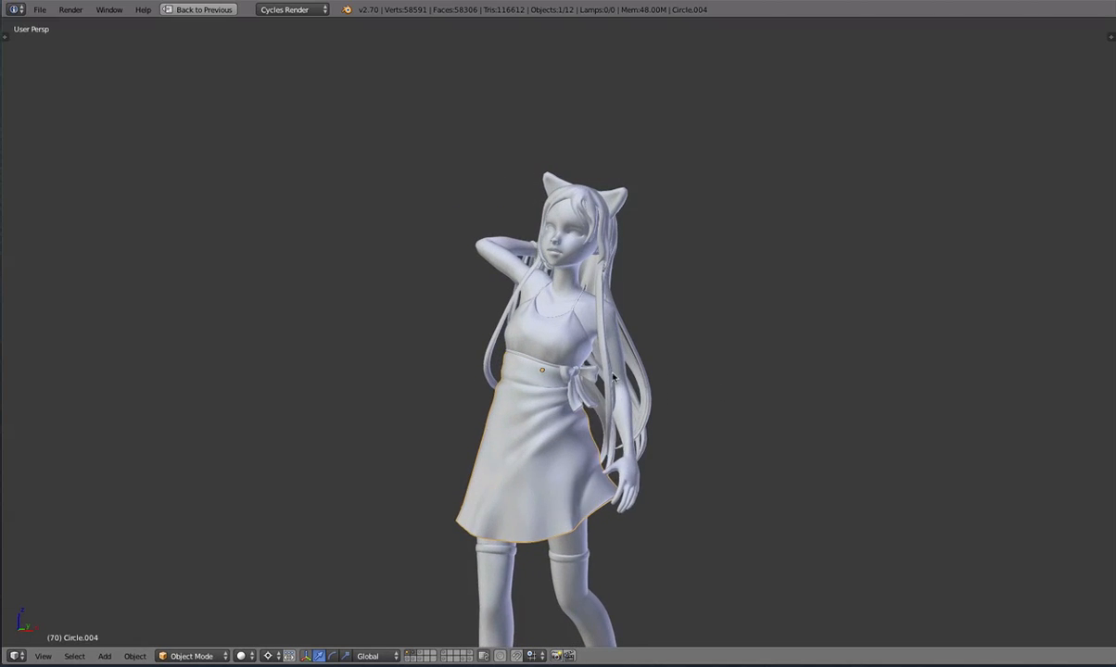
{"action": "left_click_drag", "start_coordinate": [612, 380], "coordinate": [519, 361]}
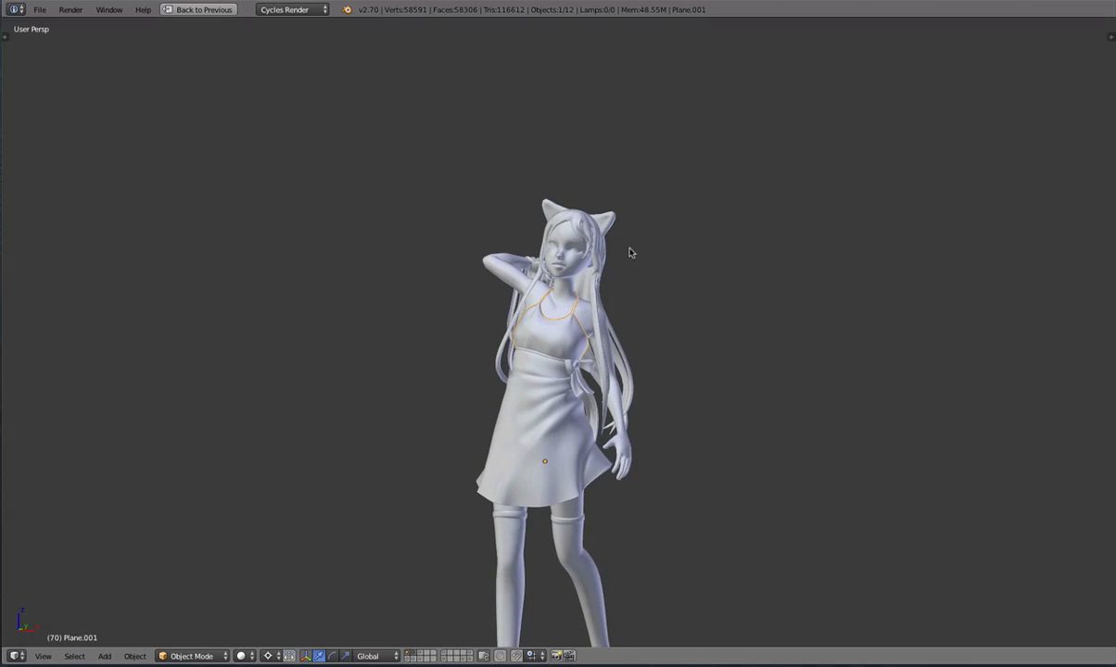
{"action": "left_click_drag", "start_coordinate": [630, 252], "coordinate": [382, 307]}
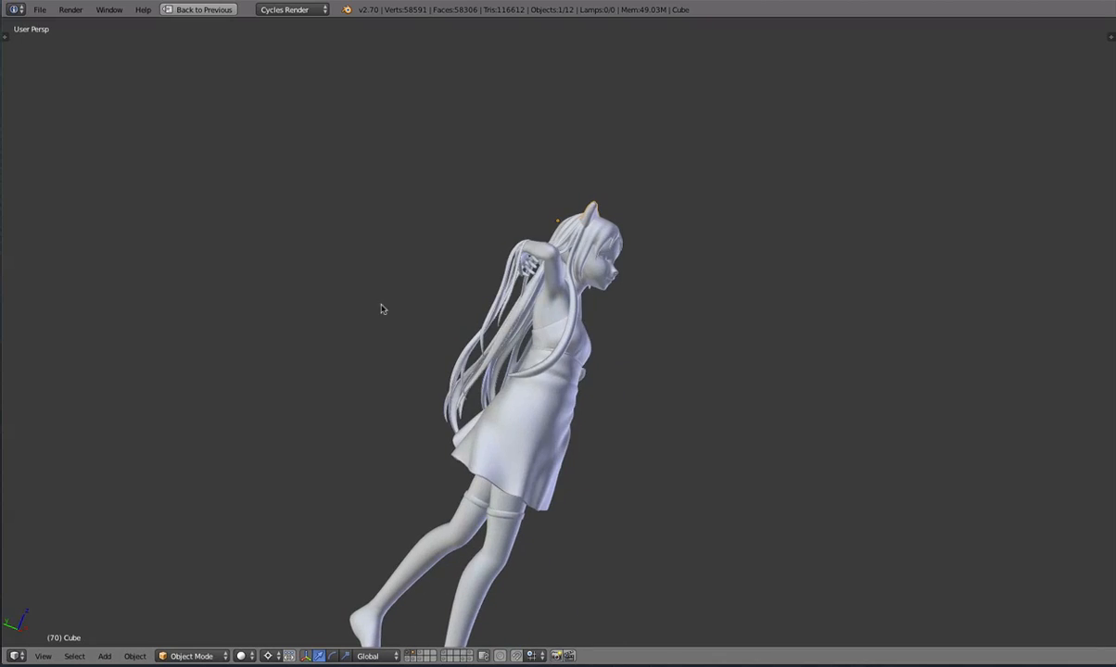
{"action": "left_click_drag", "start_coordinate": [381, 308], "coordinate": [471, 352]}
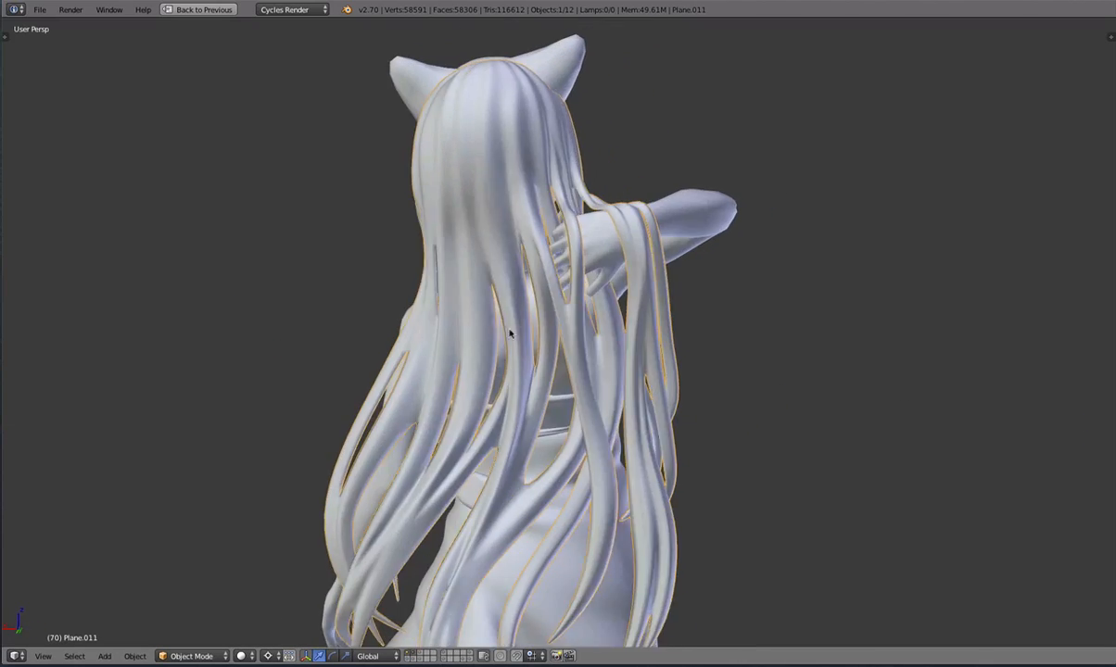
Orbit around the back and side profile, over her back and round to the front
{"action": "left_click_drag", "start_coordinate": [510, 333], "coordinate": [616, 374]}
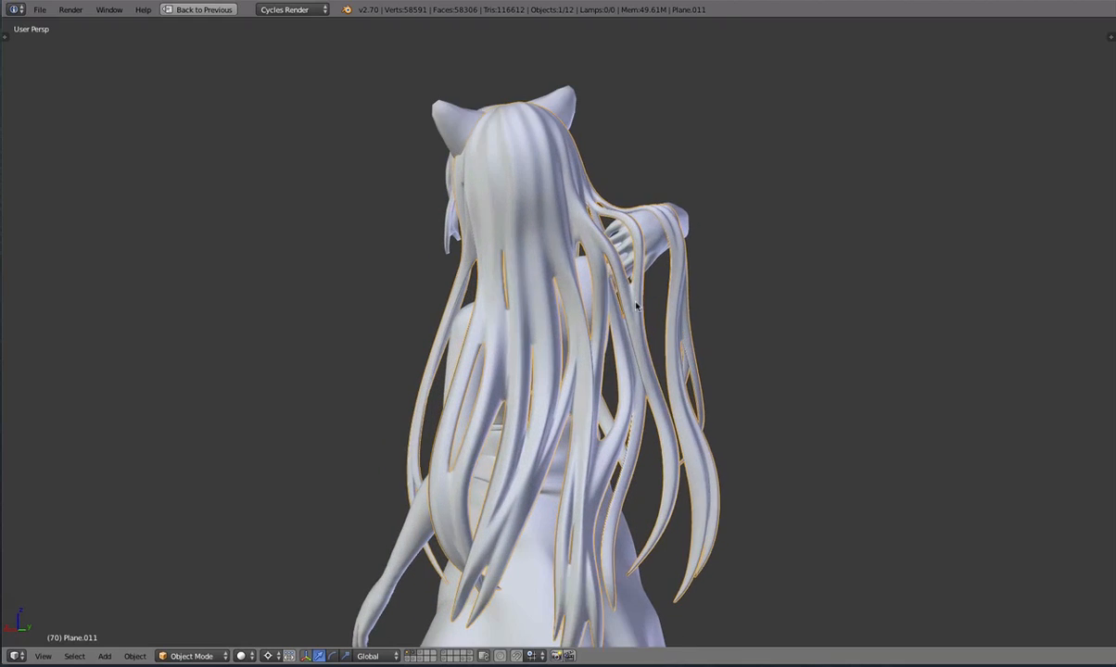
{"action": "left_click_drag", "start_coordinate": [638, 306], "coordinate": [644, 346]}
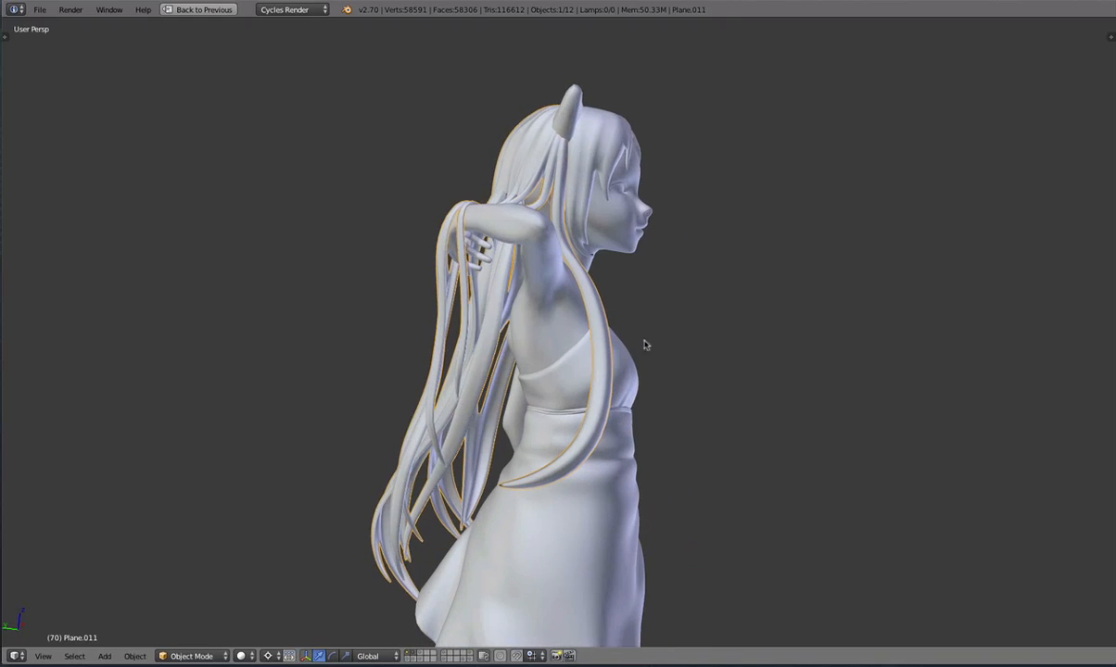
{"action": "left_click_drag", "start_coordinate": [645, 347], "coordinate": [565, 191]}
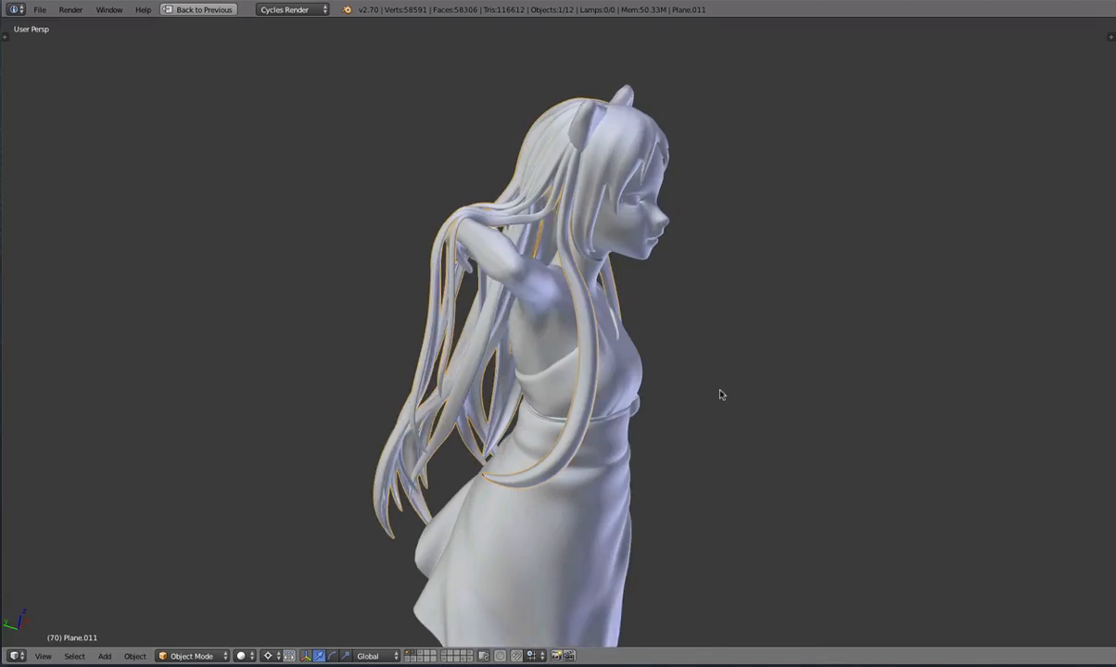
{"action": "left_click_drag", "start_coordinate": [723, 395], "coordinate": [643, 426]}
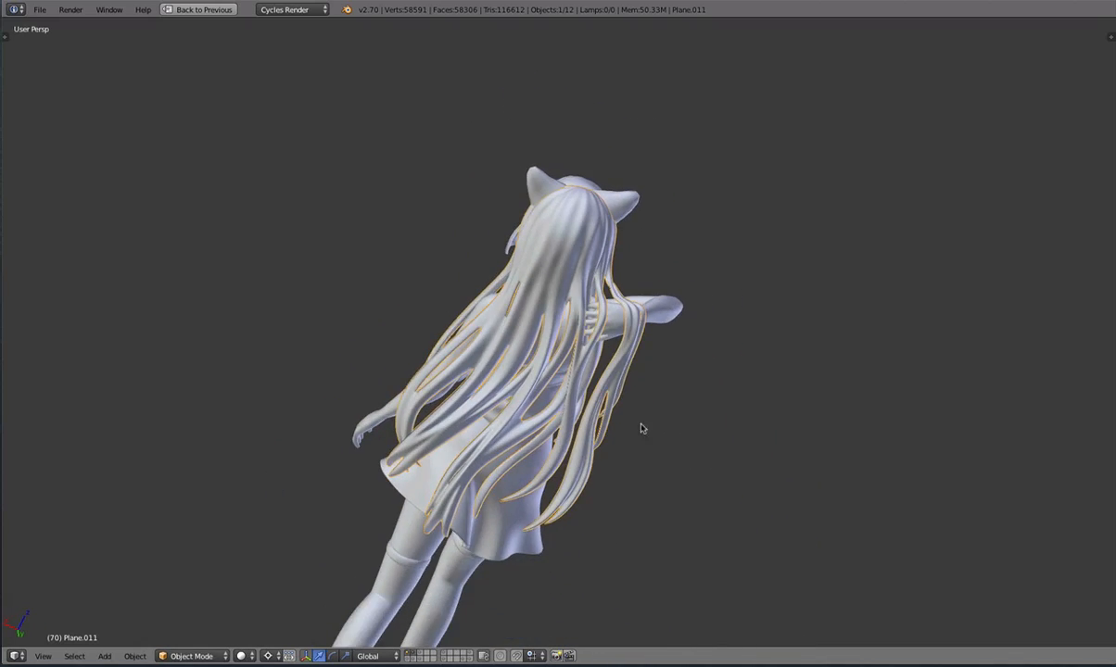
{"action": "left_click_drag", "start_coordinate": [641, 426], "coordinate": [625, 430]}
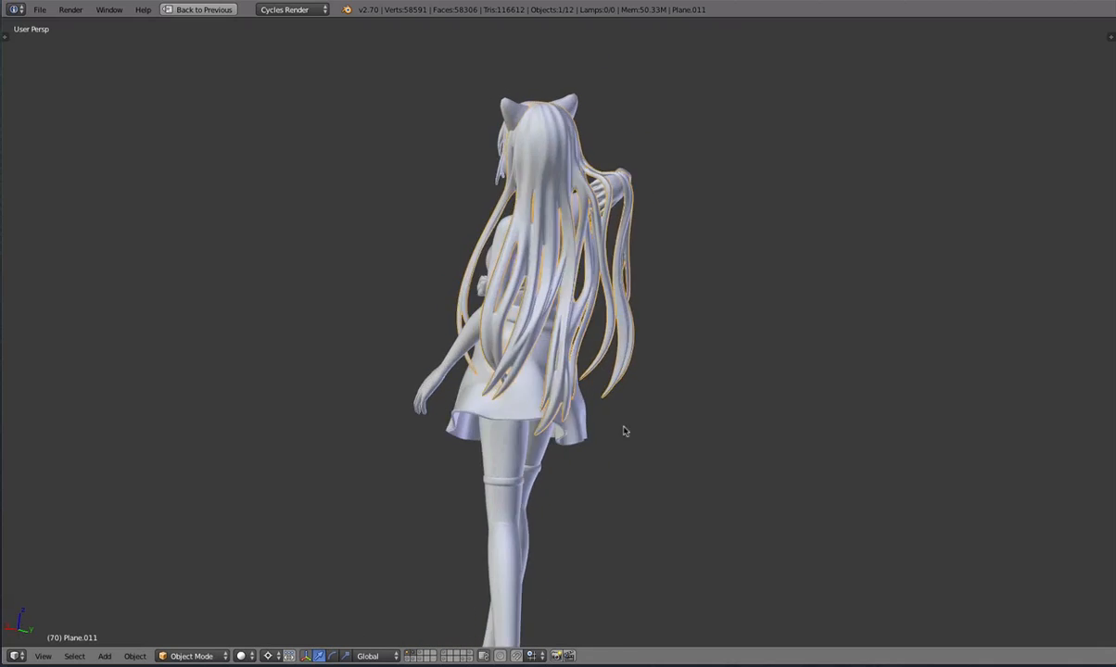
{"action": "left_click_drag", "start_coordinate": [626, 430], "coordinate": [449, 349]}
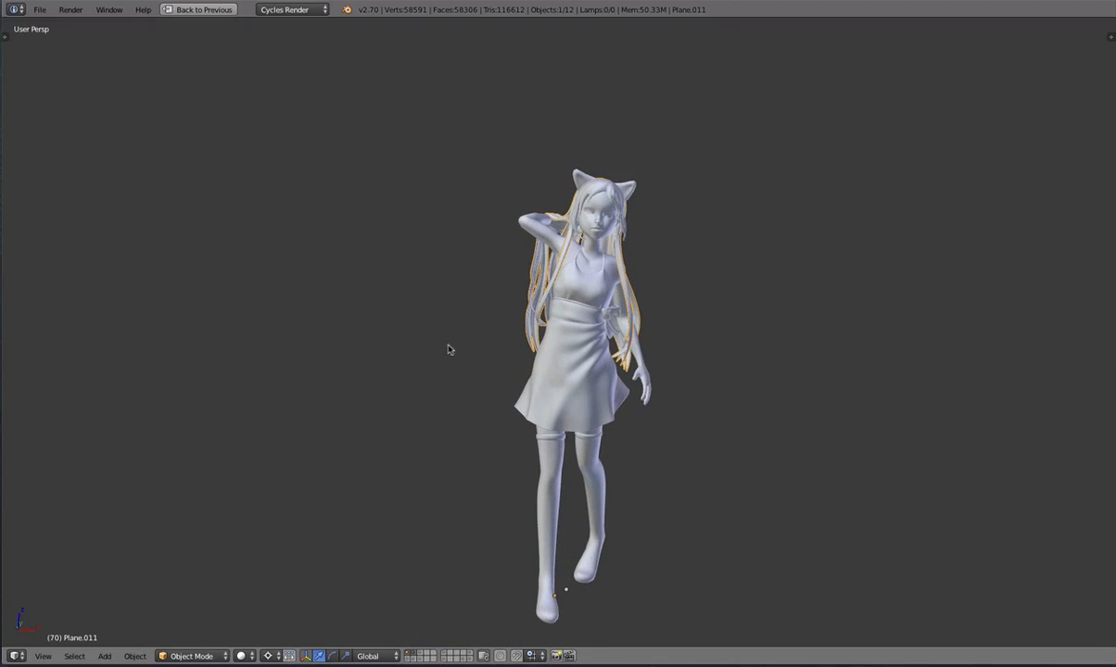
Circle back to examine the hair strands from behind up close, toggling Edit Mode with Tab
{"action": "left_click_drag", "start_coordinate": [556, 371], "coordinate": [441, 269]}
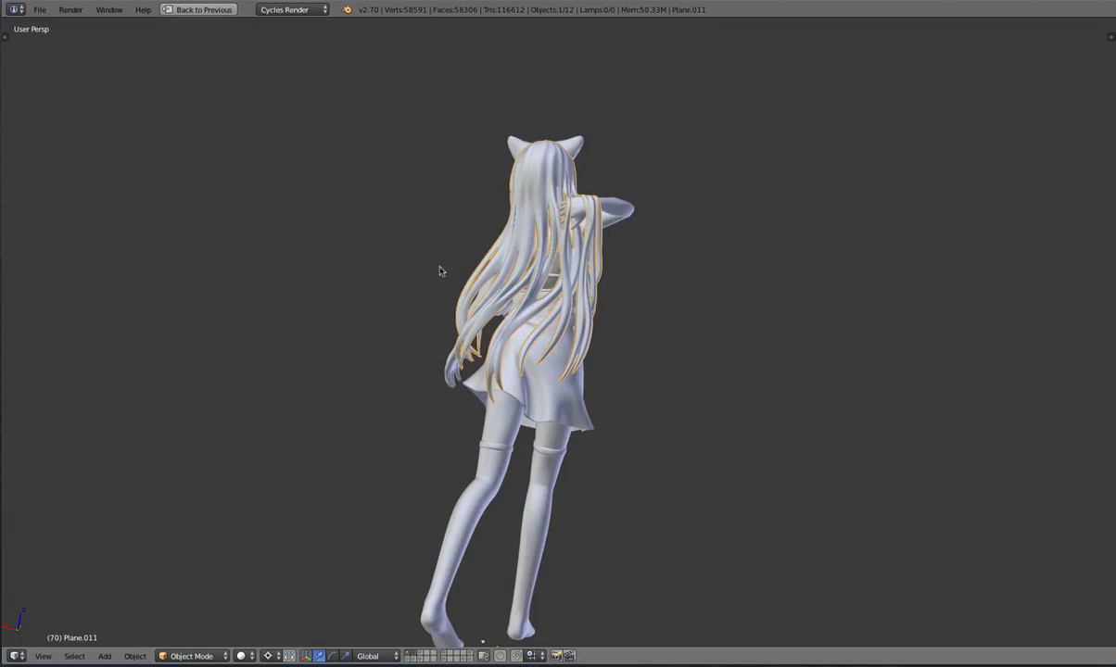
{"action": "left_click_drag", "start_coordinate": [441, 271], "coordinate": [774, 326]}
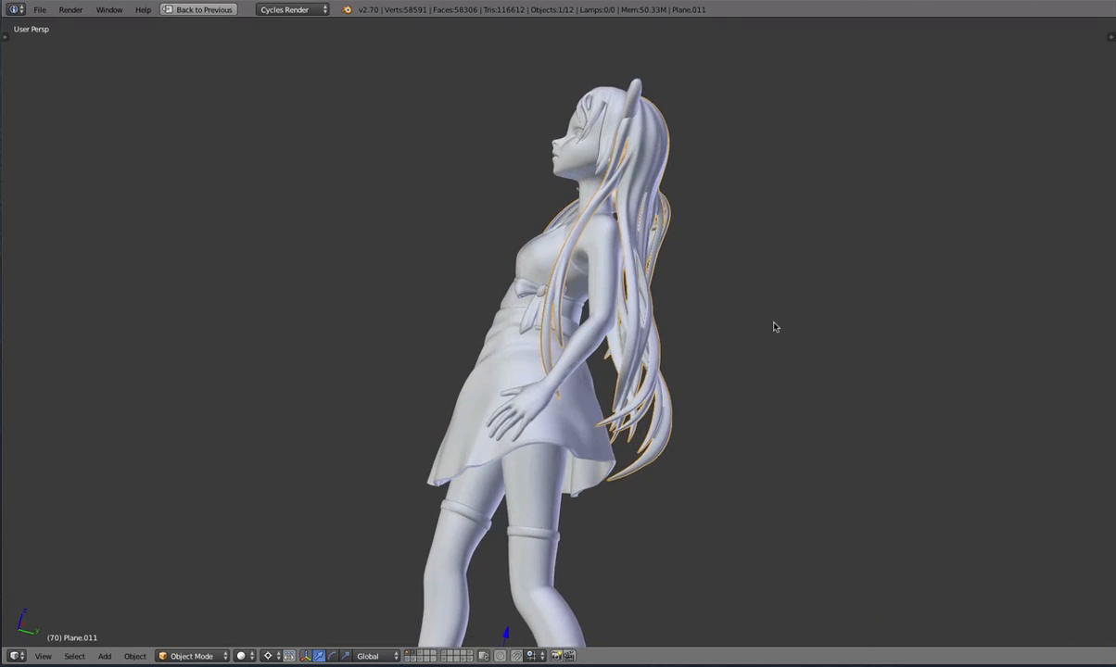
{"action": "left_click_drag", "start_coordinate": [774, 326], "coordinate": [572, 318]}
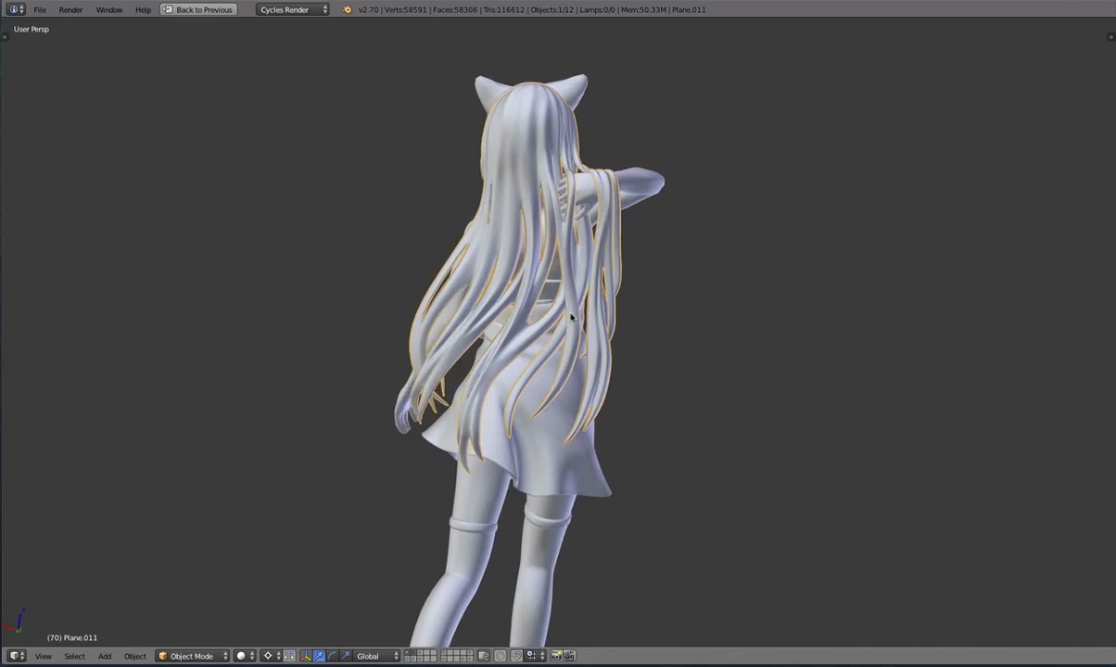
{"action": "left_click_drag", "start_coordinate": [571, 319], "coordinate": [615, 306]}
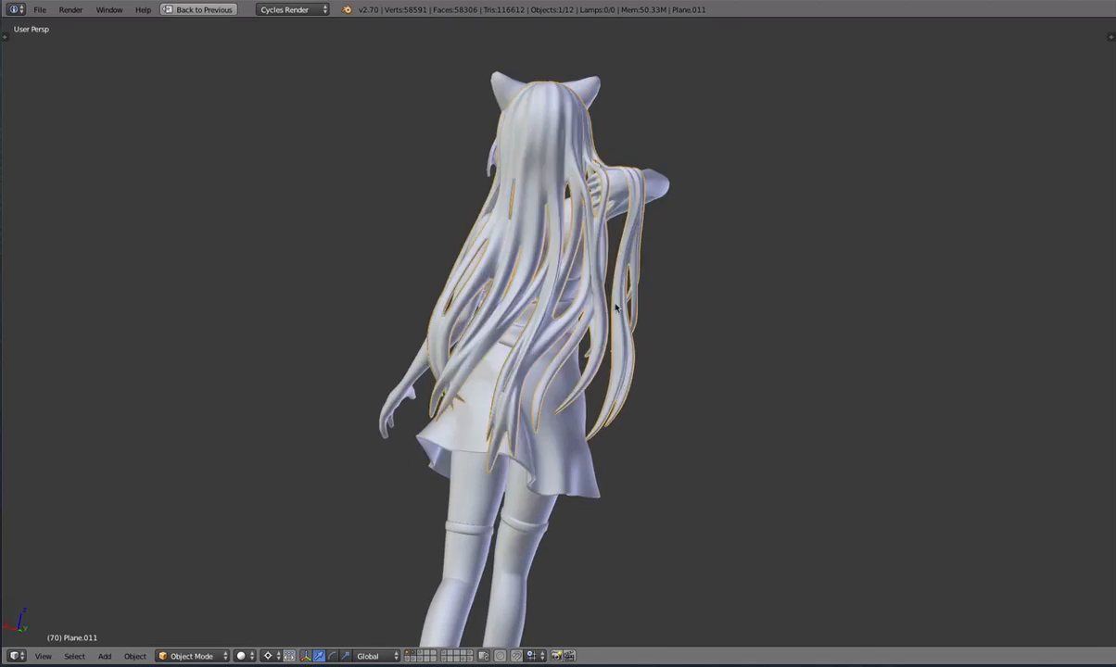
{"action": "left_click_drag", "start_coordinate": [615, 308], "coordinate": [649, 348]}
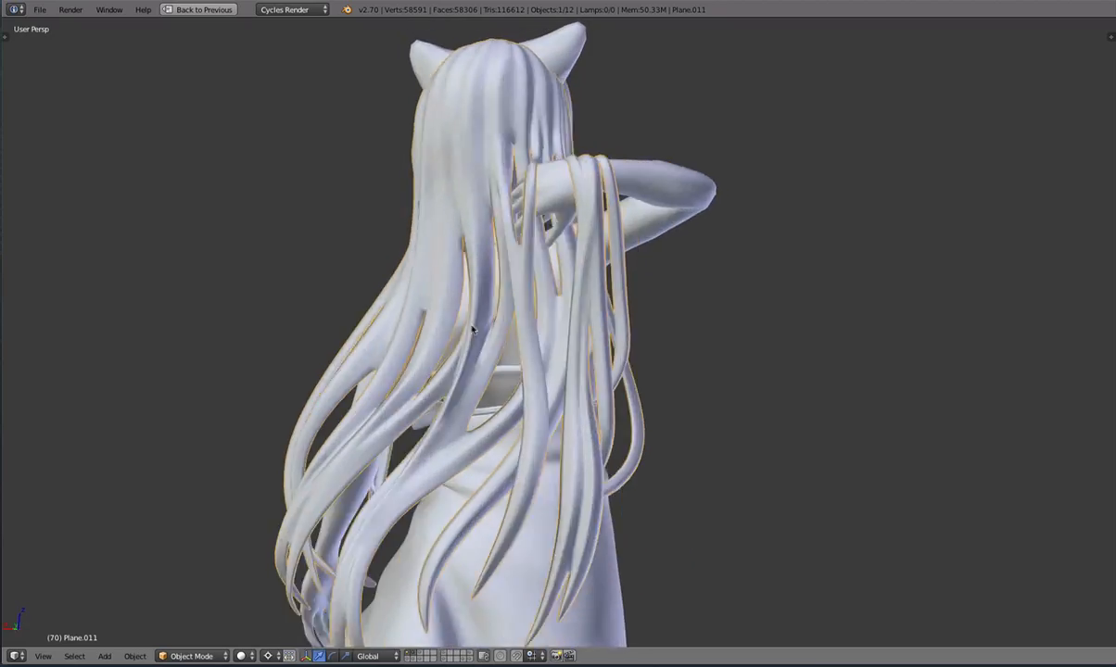
{"action": "left_click_drag", "start_coordinate": [472, 330], "coordinate": [619, 360]}
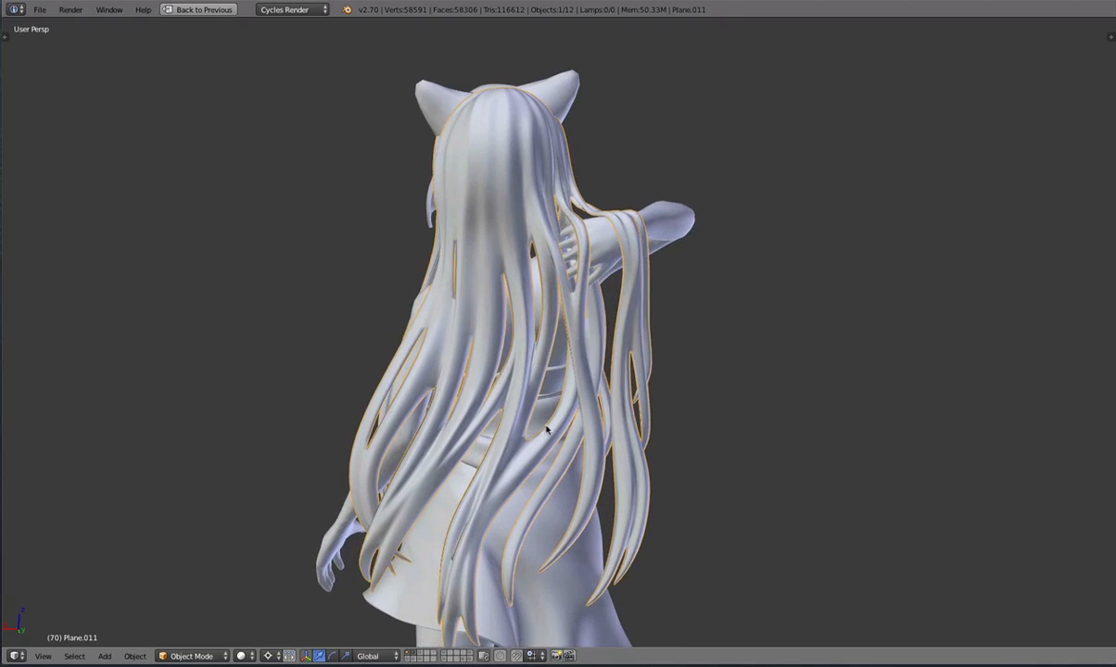
{"action": "key", "text": "Tab"}
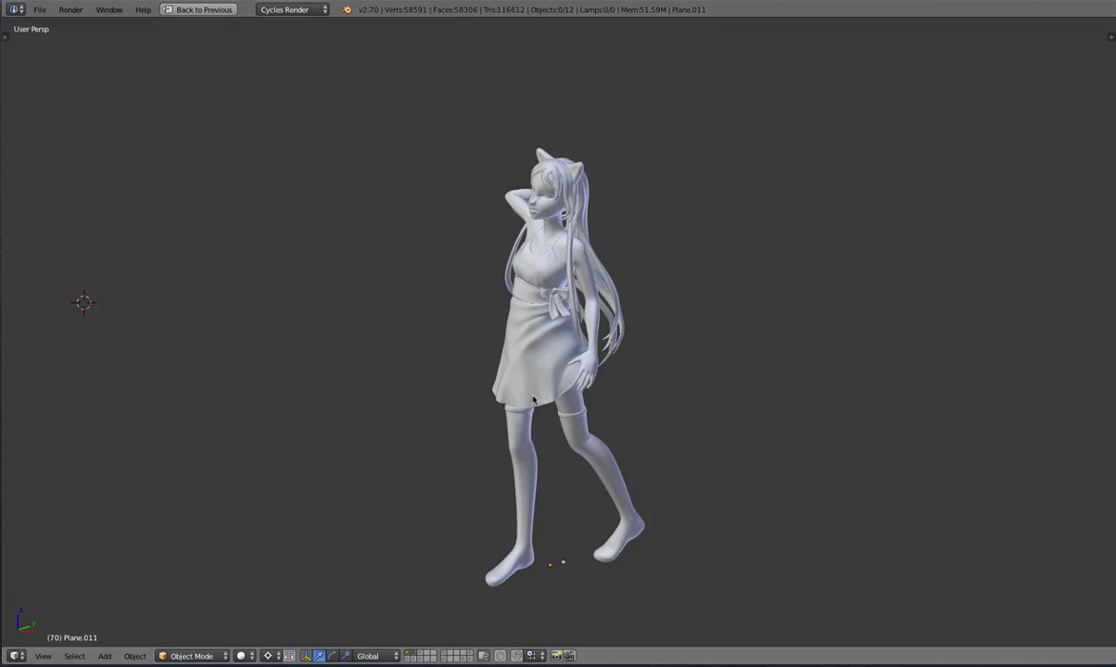
{"action": "mouse_move", "coordinate": [539, 361]}
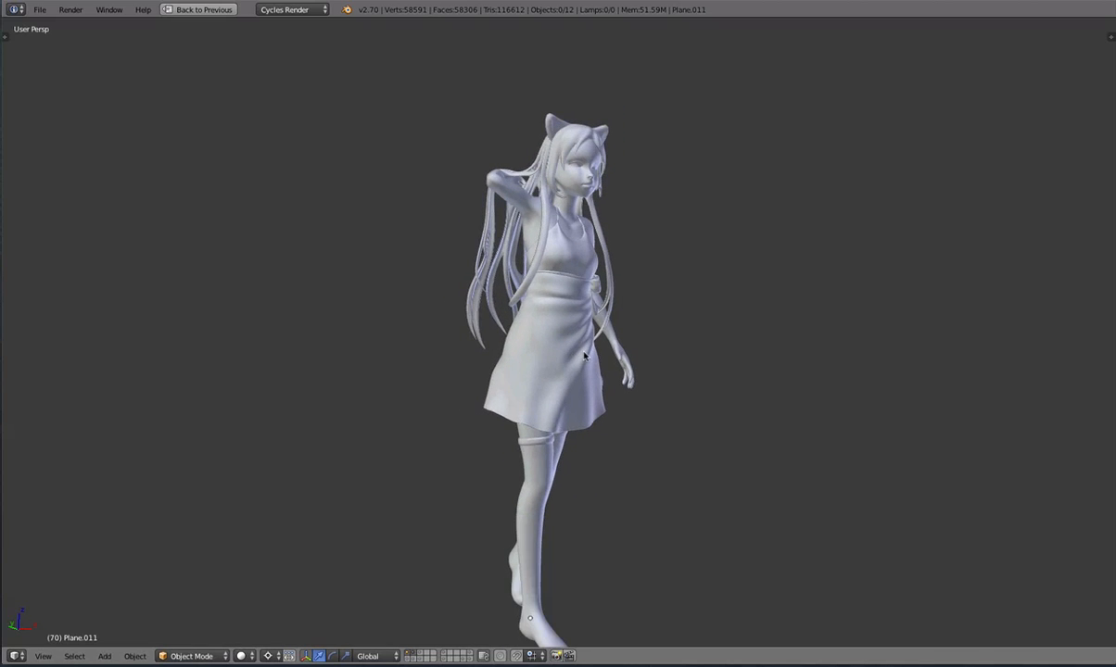
Circle once more from her front around the side profile toward her back
{"action": "left_click_drag", "start_coordinate": [584, 355], "coordinate": [515, 343]}
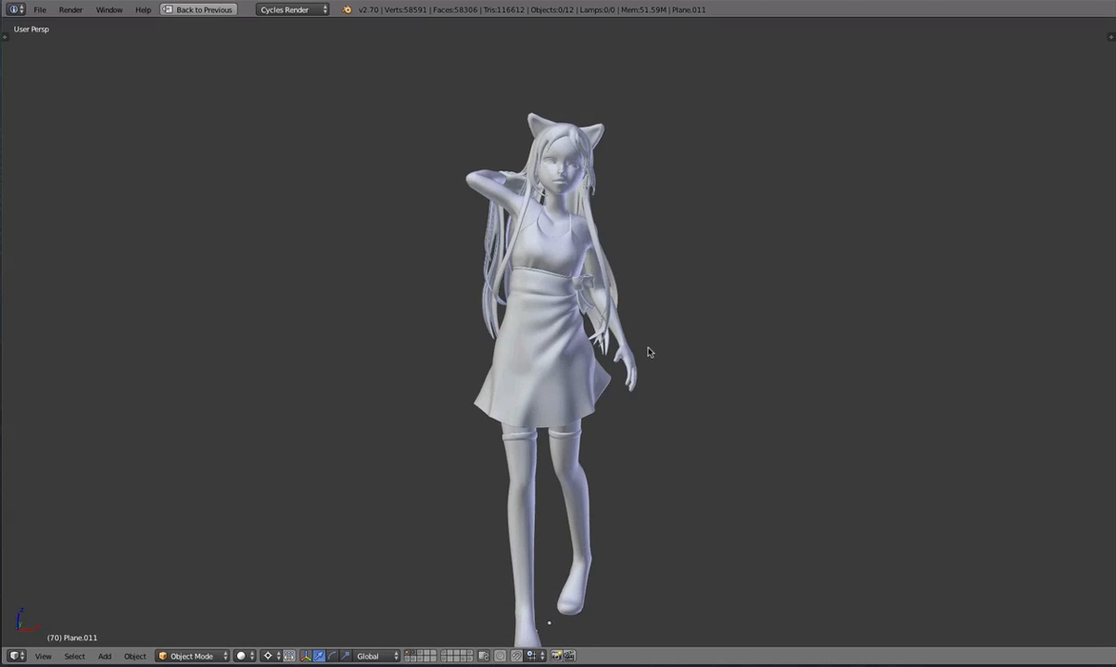
{"action": "left_click_drag", "start_coordinate": [648, 352], "coordinate": [438, 386]}
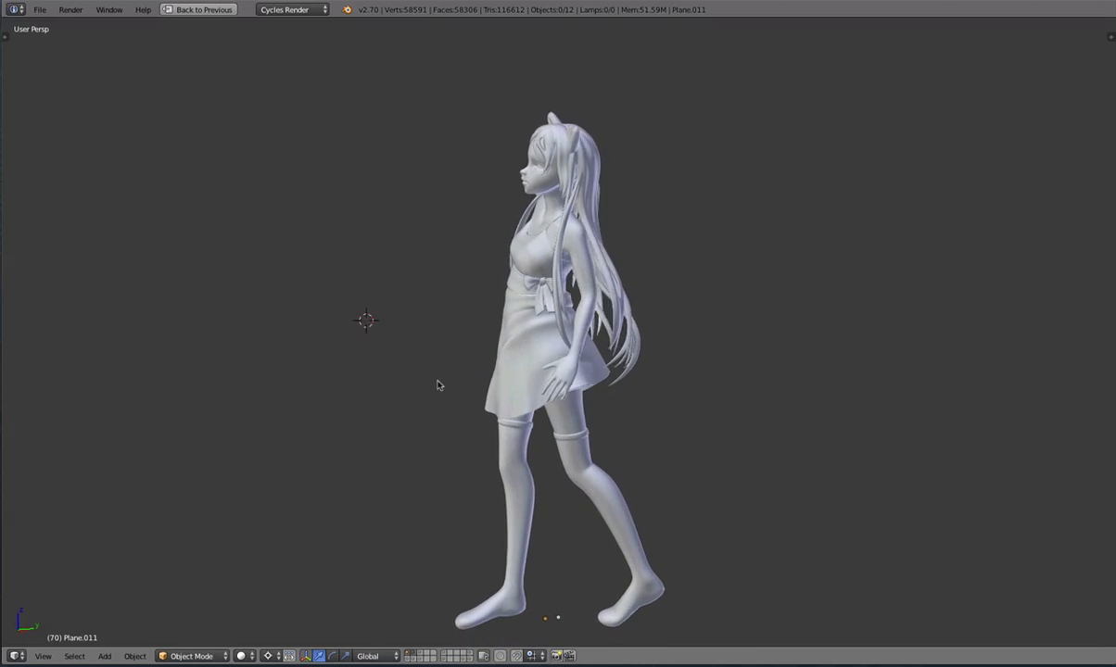
{"action": "left_click_drag", "start_coordinate": [440, 384], "coordinate": [515, 400]}
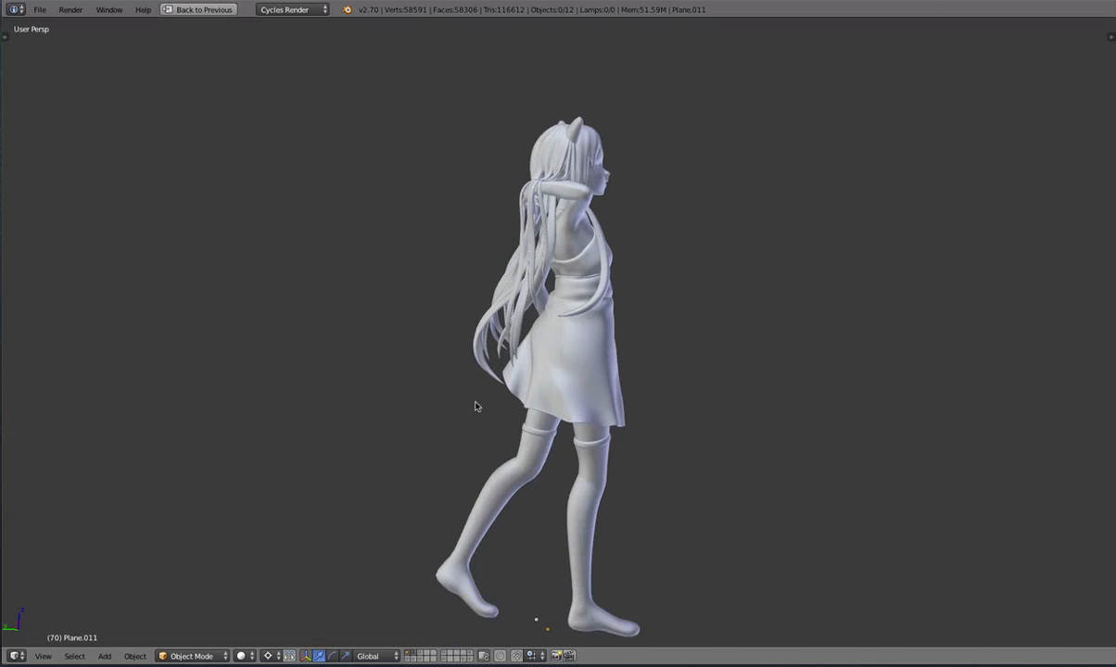
{"action": "left_click_drag", "start_coordinate": [474, 405], "coordinate": [847, 415]}
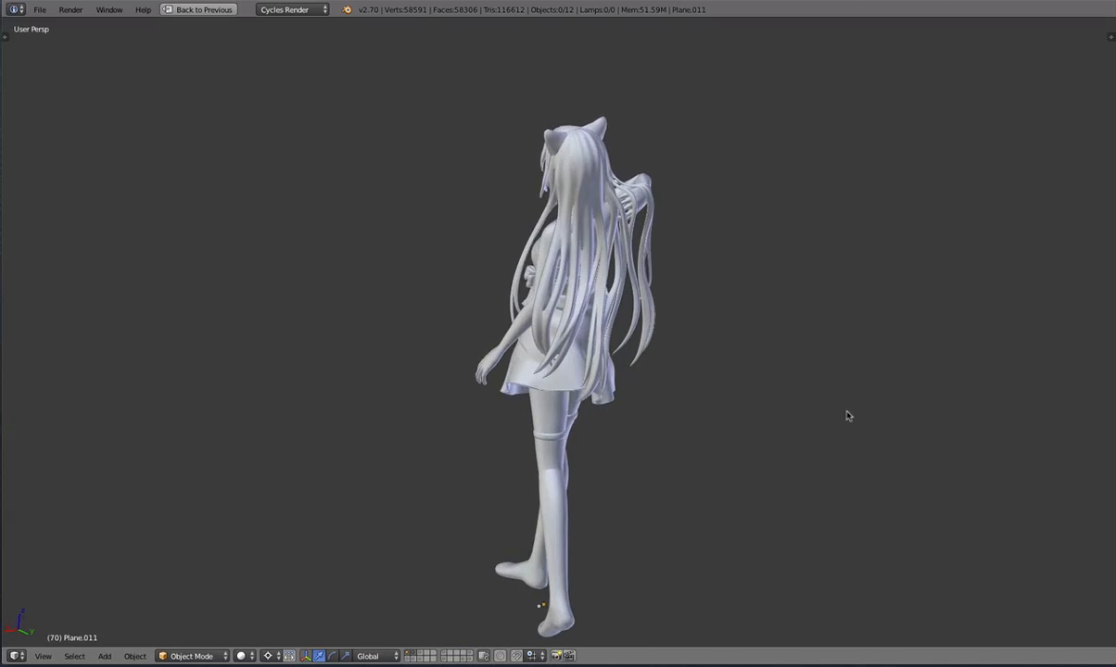
{"action": "left_click_drag", "start_coordinate": [845, 416], "coordinate": [649, 419]}
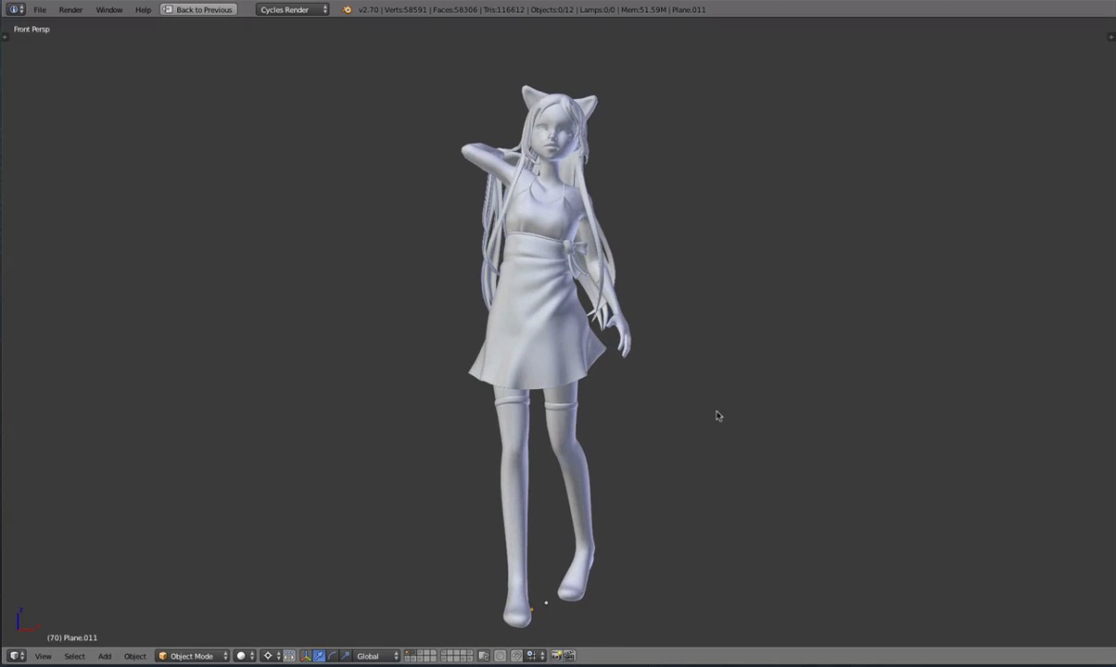
{"action": "mouse_move", "coordinate": [785, 51]}
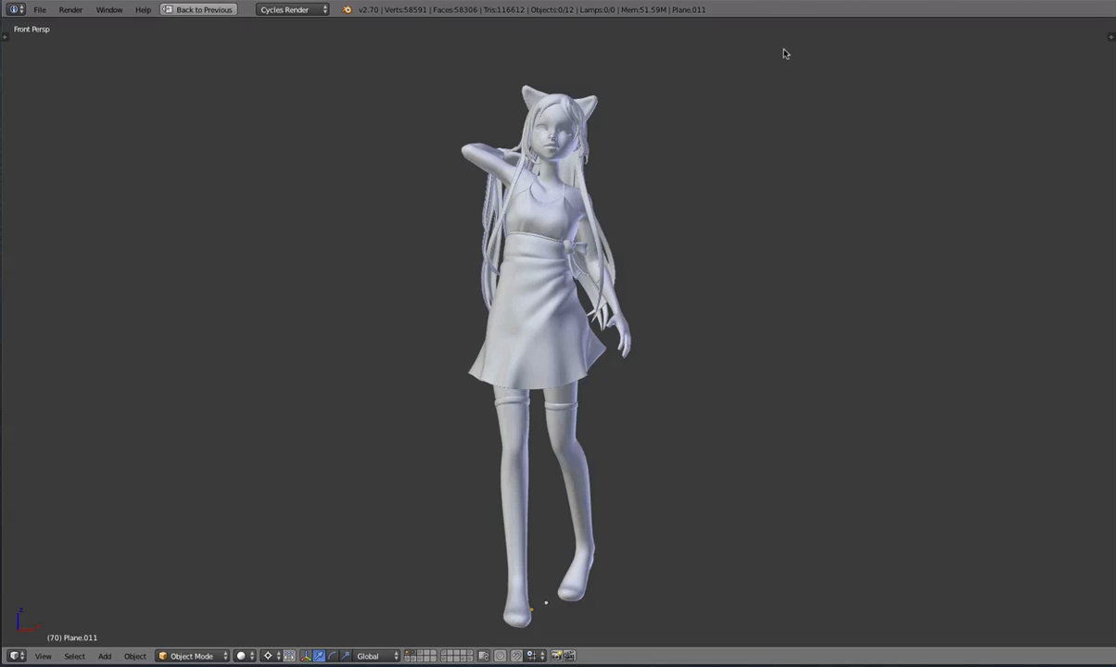
{"action": "mouse_move", "coordinate": [771, 100]}
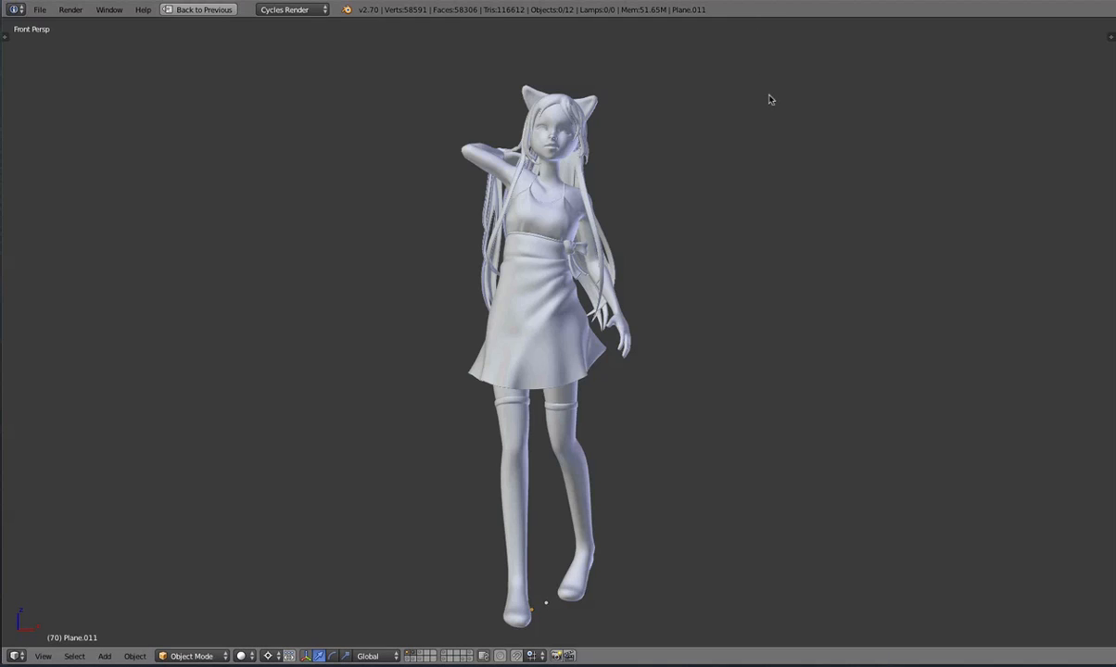